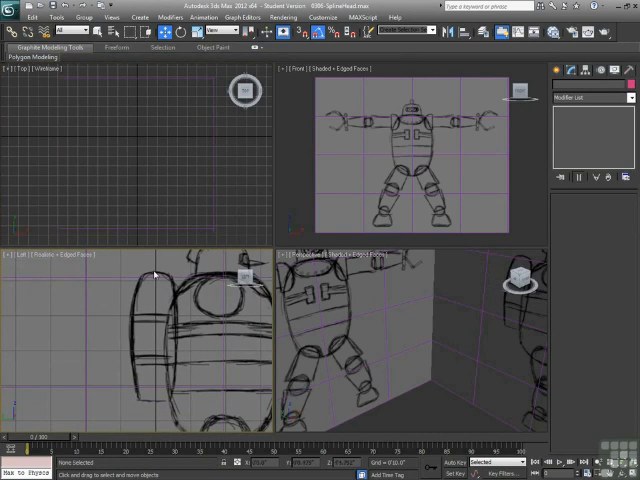
- Maximize the side view and trace the tank outline with a Line spline, adding curved points
key("Alt+W")
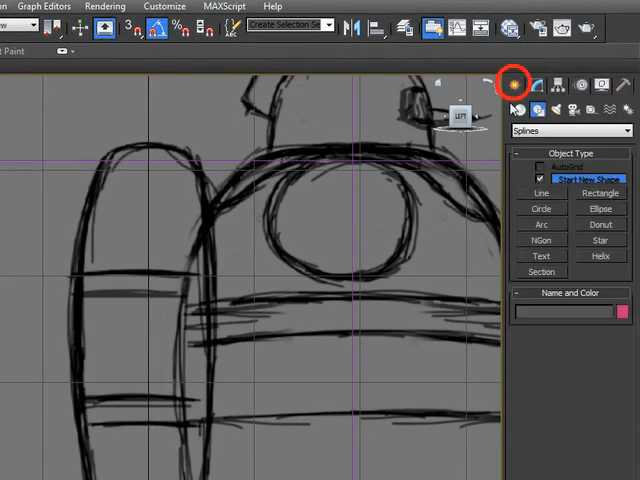
left_click(540, 190)
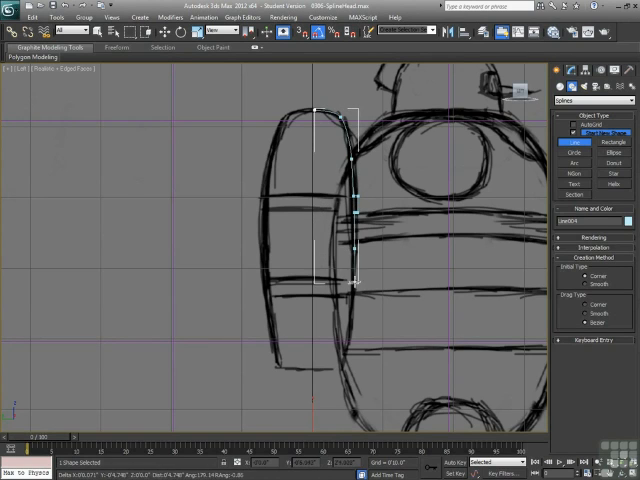
left_click_drag(356, 284, 352, 324)
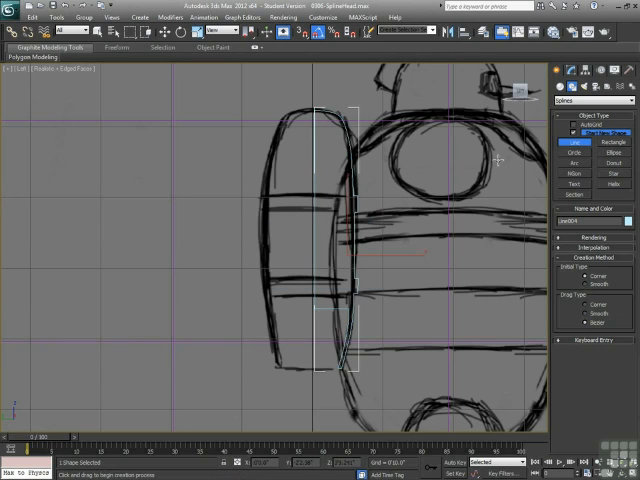
mouse_move(308, 236)
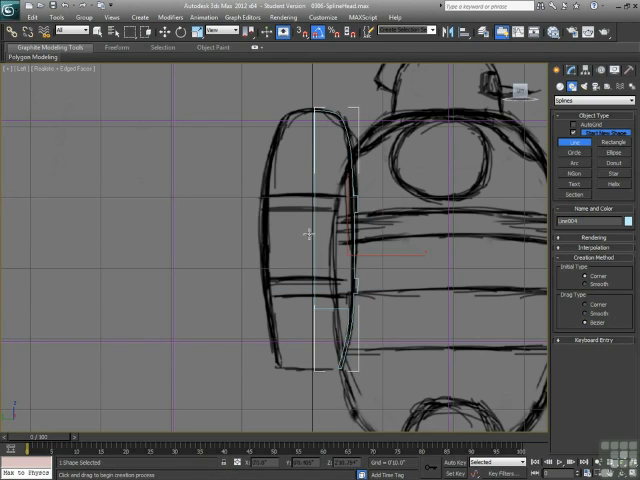
- Enter Vertex sub-object mode on the Line to move its points onto the sketched outline
left_click(540, 108)
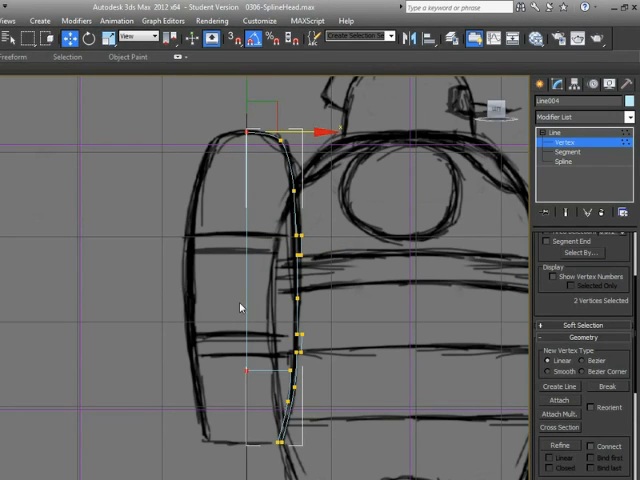
mouse_move(254, 212)
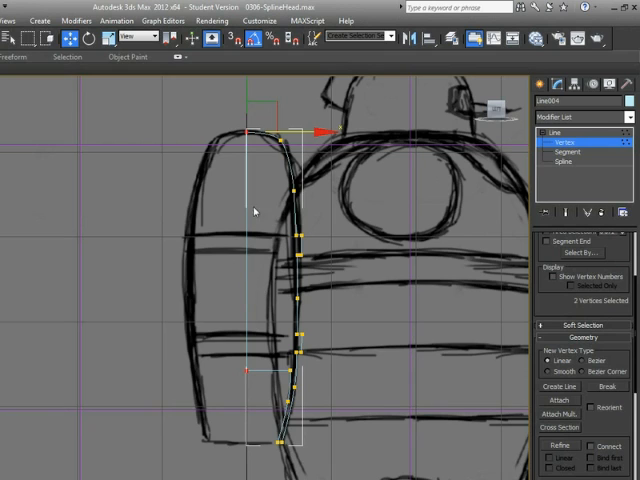
mouse_move(332, 268)
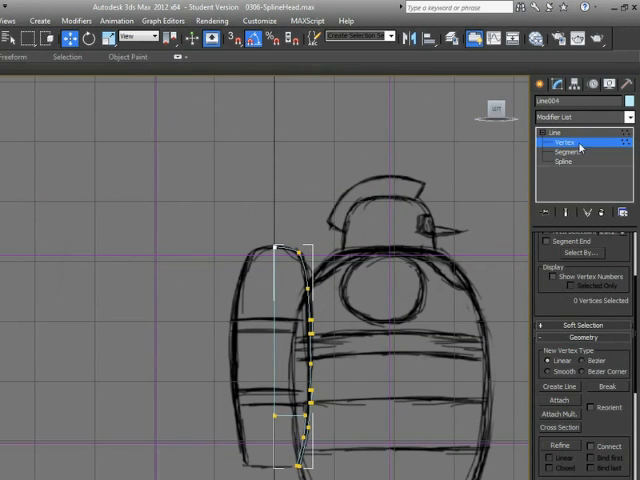
- Apply a Lathe modifier to the profile and align its revolve axis to Min
left_click(612, 116)
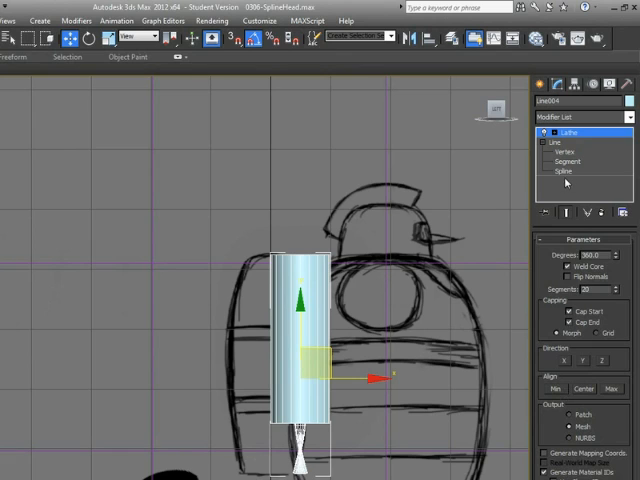
mouse_move(296, 284)
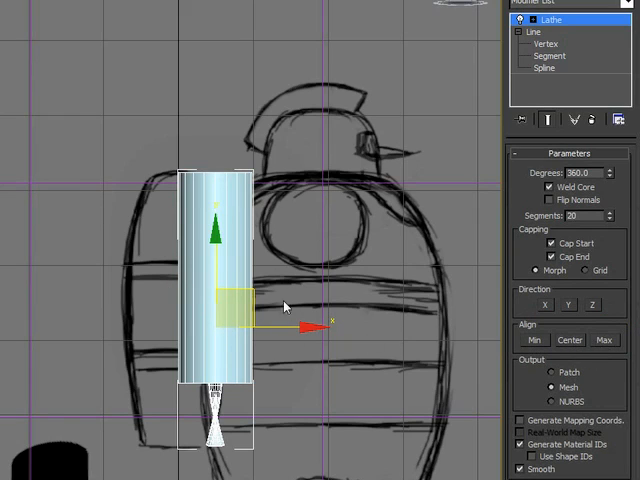
left_click(604, 340)
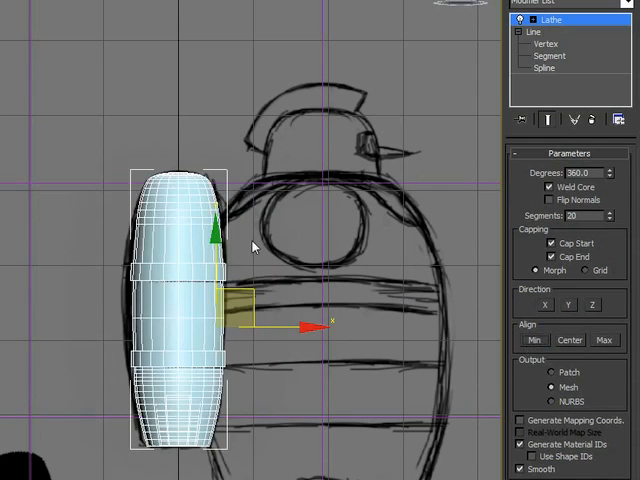
mouse_move(182, 212)
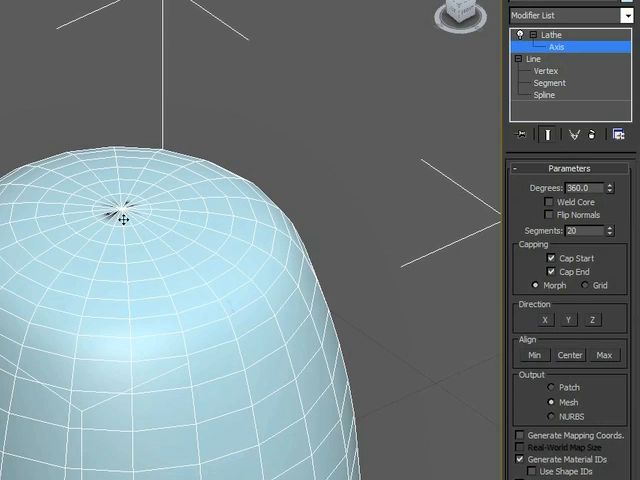
mouse_move(128, 210)
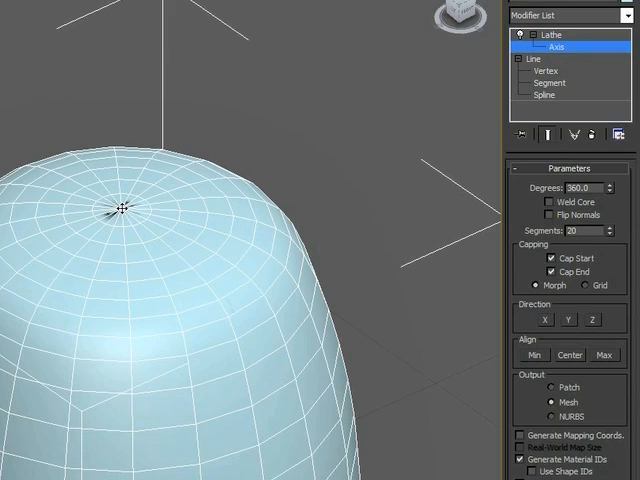
mouse_move(144, 220)
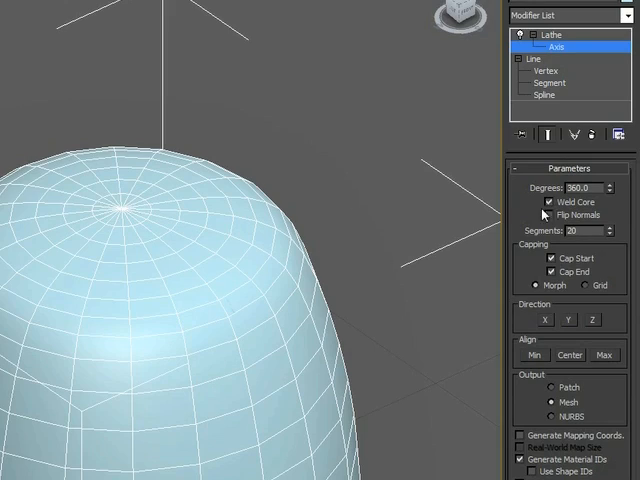
- Restore the four-viewport layout after welding the lathe's core
key("Alt+W")
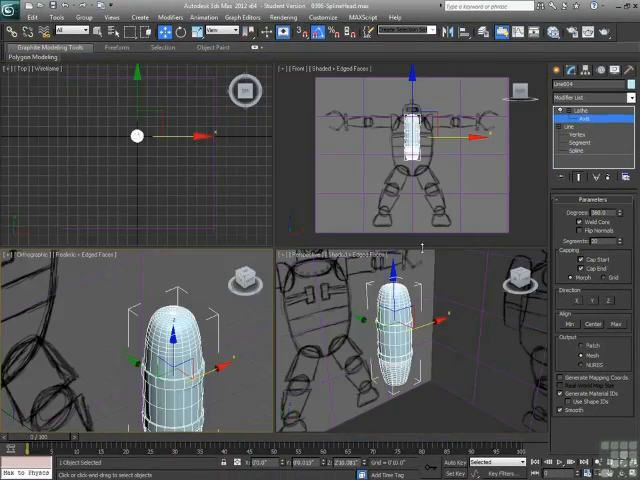
- Return to the Line level with Show End Result on and convert its vertices to Bezier
left_click(20, 256)
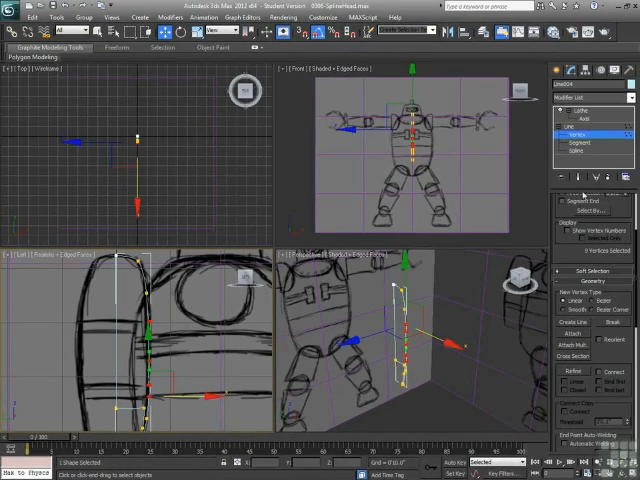
mouse_move(566, 176)
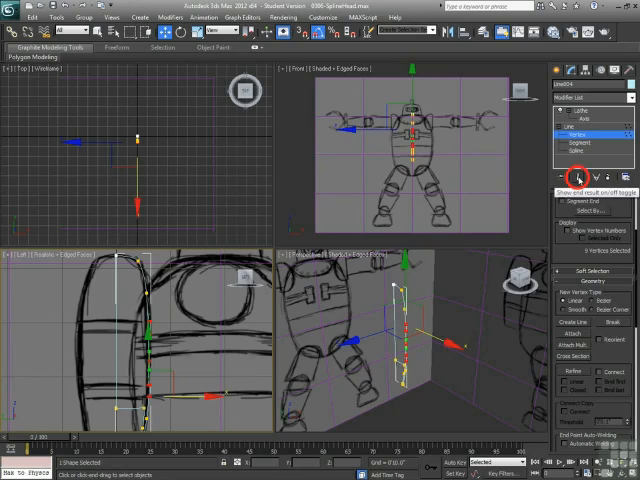
left_click(574, 168)
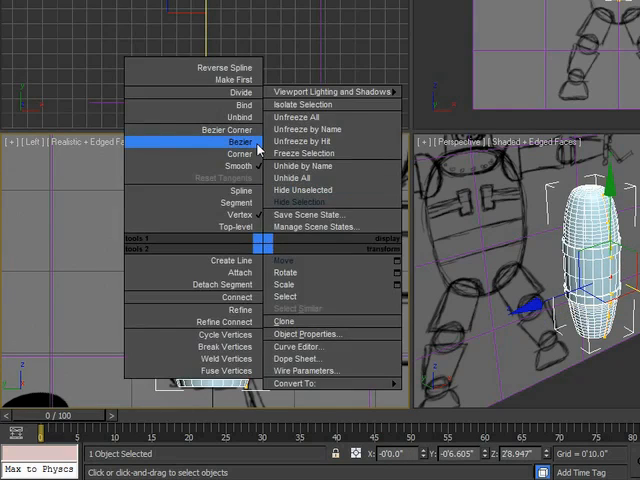
left_click(240, 140)
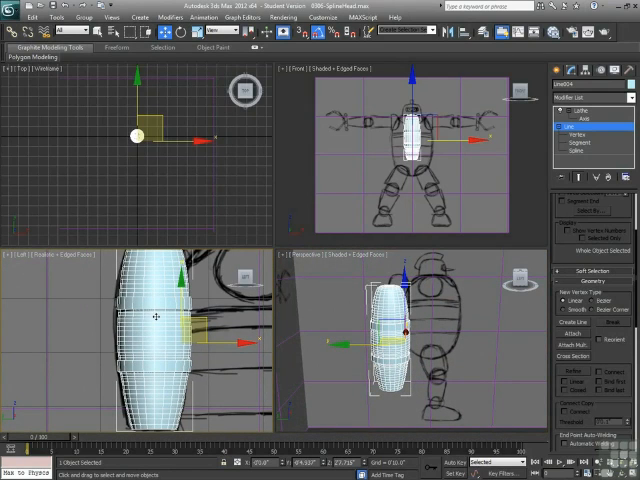
- Tweak the profile's vertices once more, then return to the Lathe modifier's parameters
left_click(580, 134)
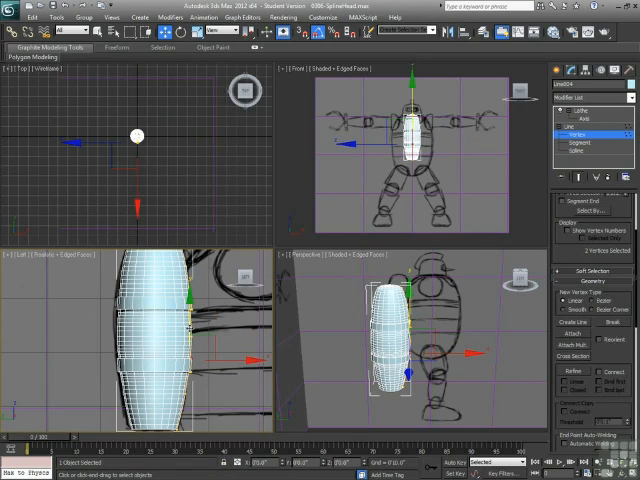
left_click(596, 112)
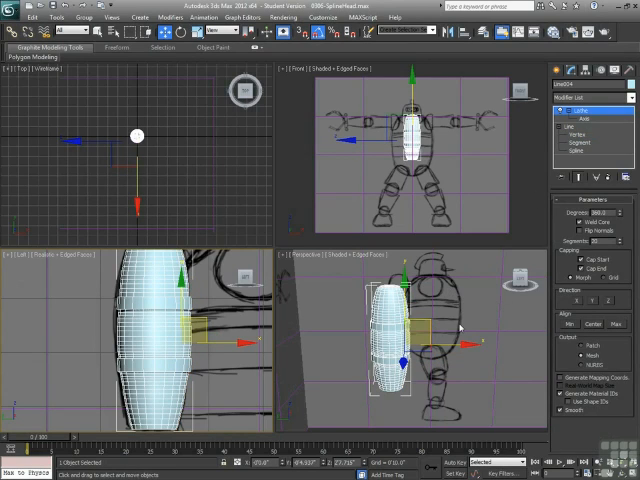
mouse_move(392, 320)
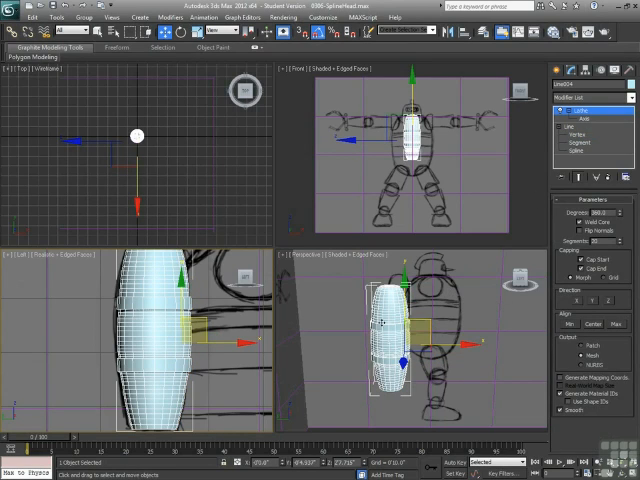